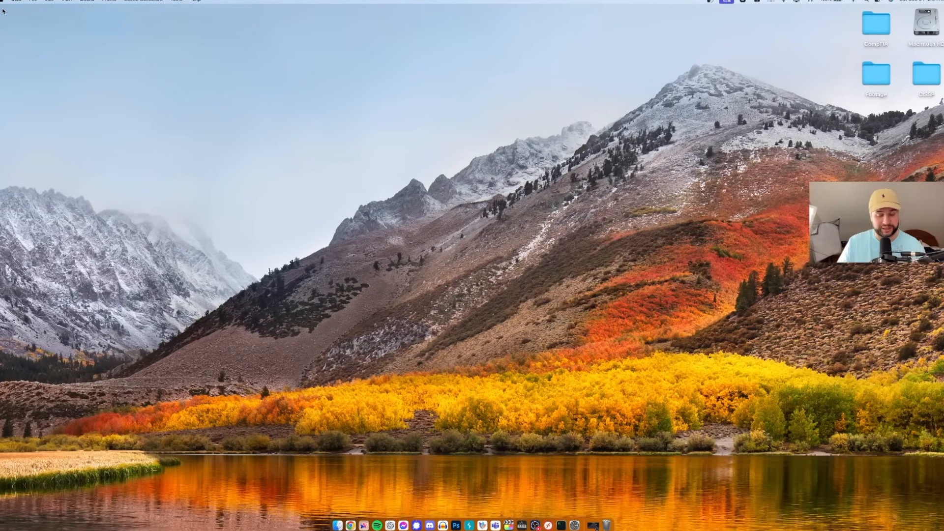
# Step: Open Spotlight search with Cmd+Space
pyautogui.press('cmd+space')
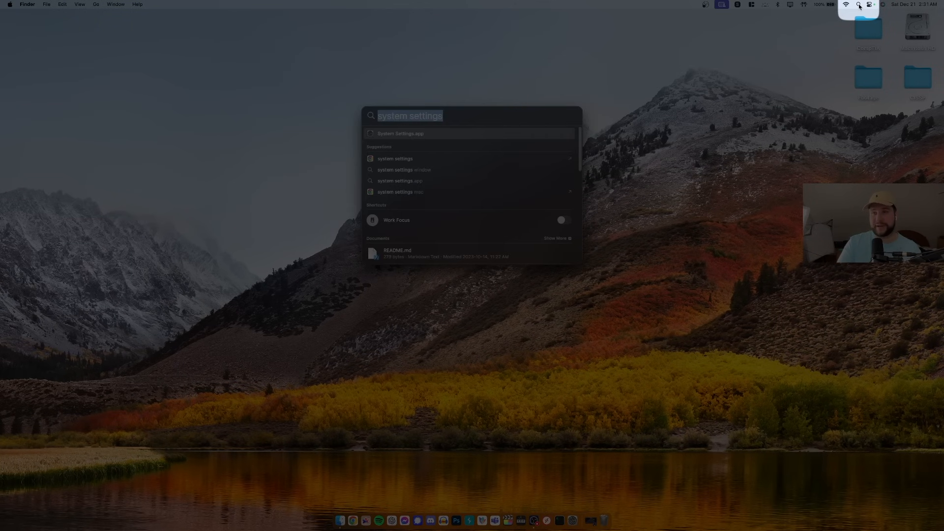
# Step: Launch System Settings from Spotlight and search its settings for 'login'
pyautogui.click(400, 134)
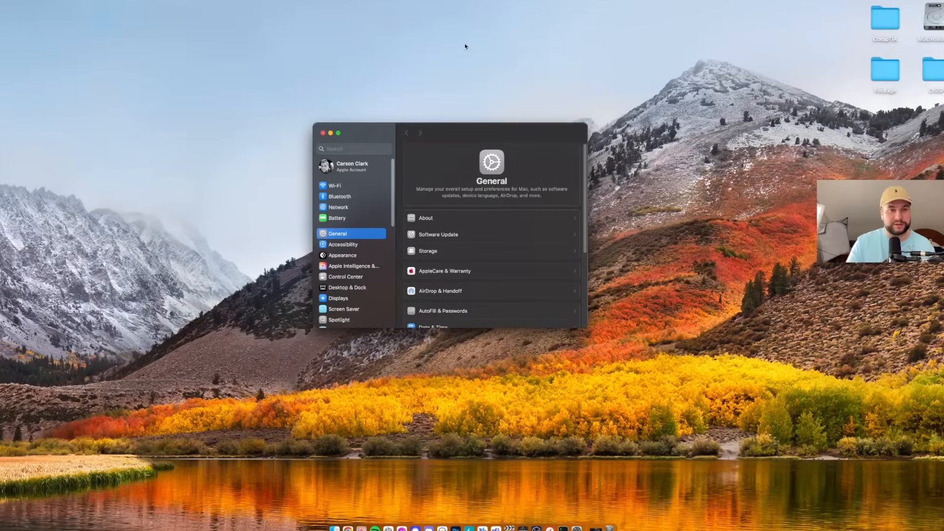
pyautogui.write('login')
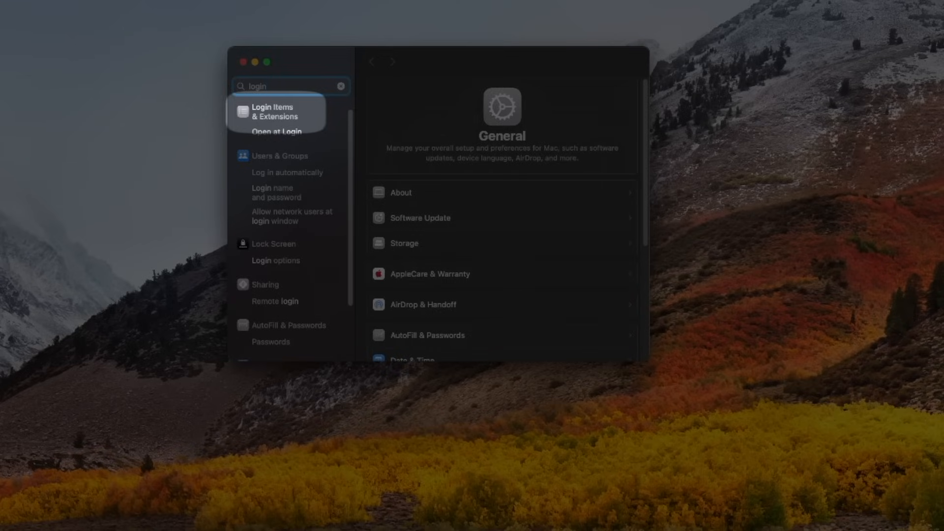
# Step: Open Login Items & Extensions and delete Magnet.app from Open at Login
pyautogui.click(283, 112)
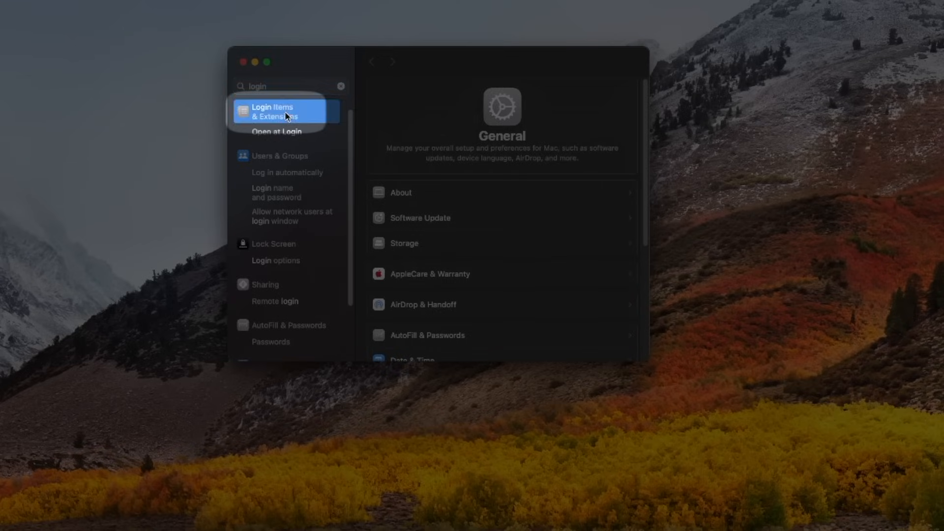
pyautogui.click(284, 111)
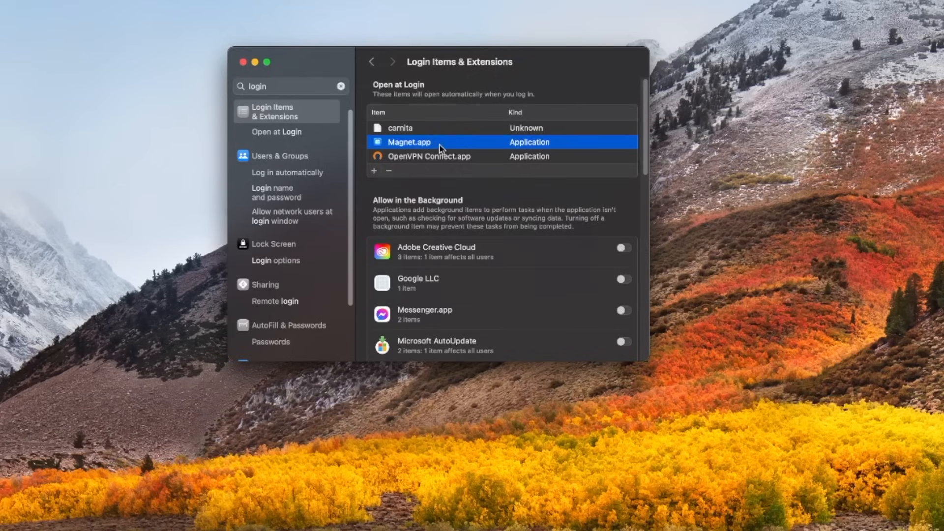
pyautogui.click(389, 171)
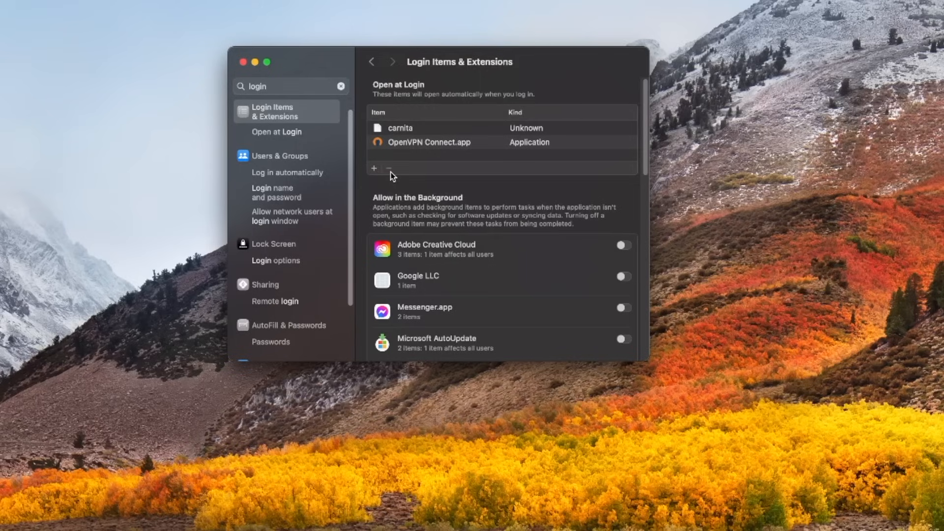
# Step: Turn off the OPENVPN TECHNOLOGIES, INC. toggle under Allow in the Background
pyautogui.scroll(-3)
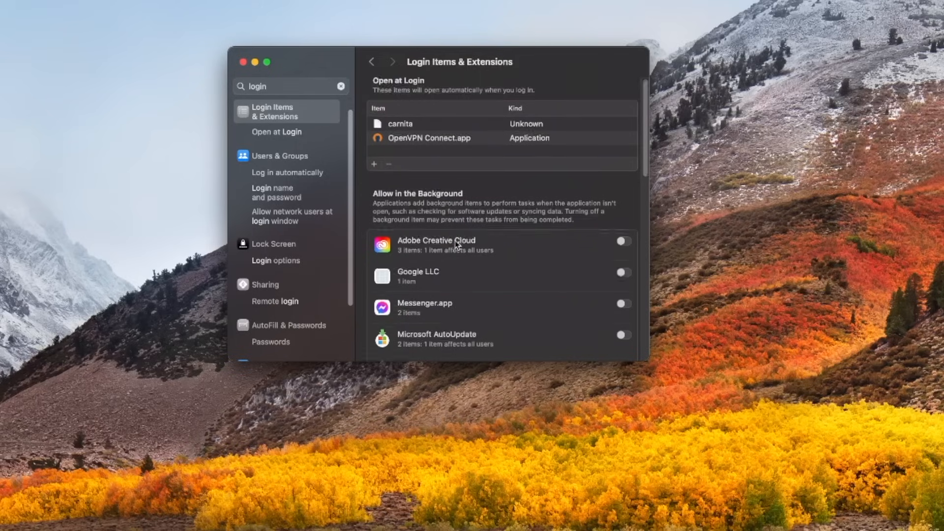
pyautogui.scroll(-3)
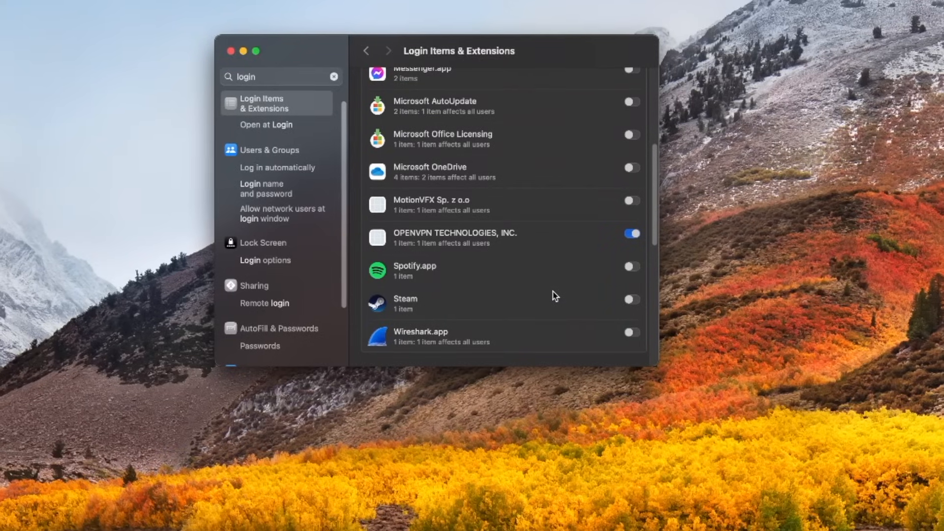
pyautogui.moveTo(529, 246)
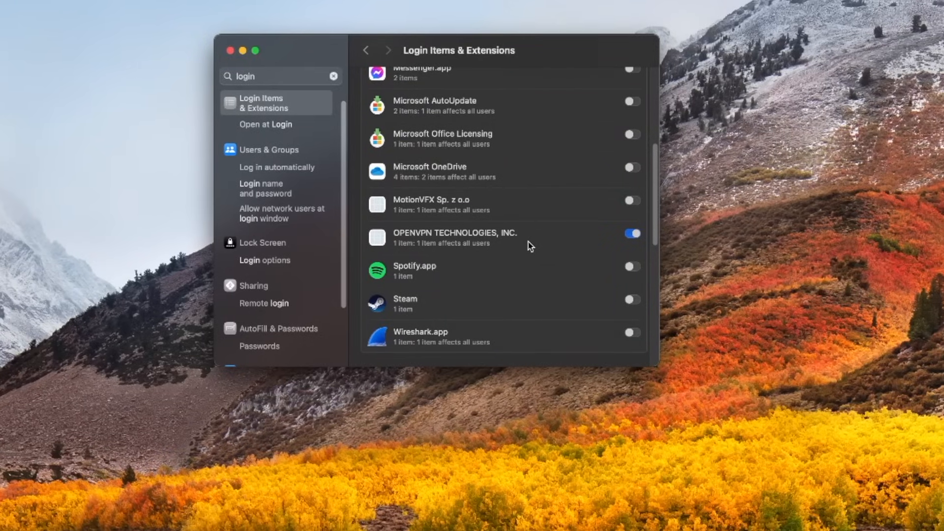
pyautogui.click(632, 234)
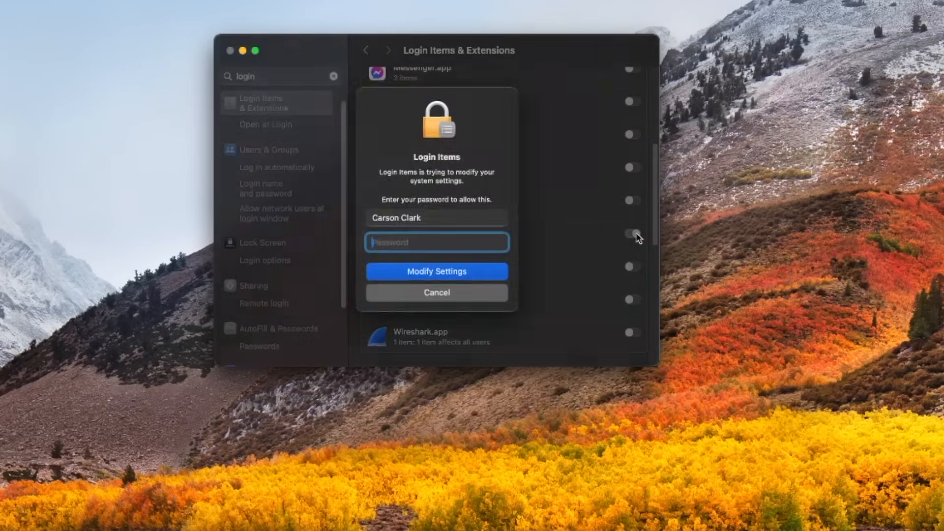